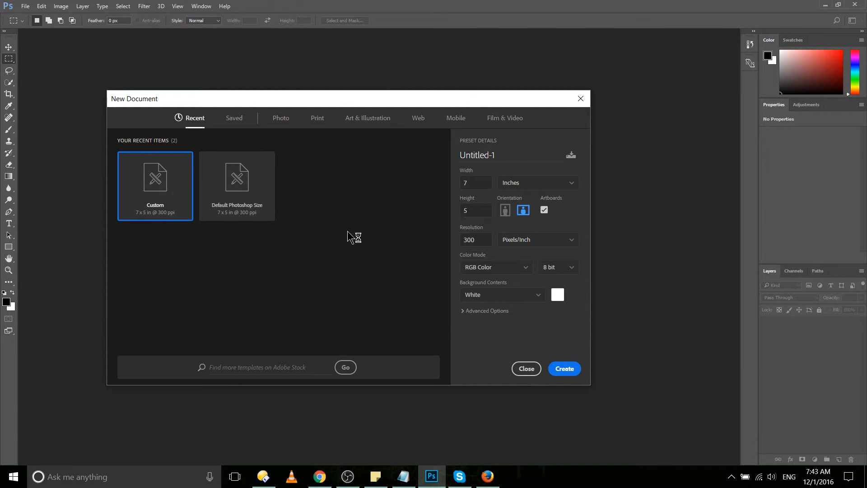
{"action": "mouse_move", "coordinate": [350, 236]}
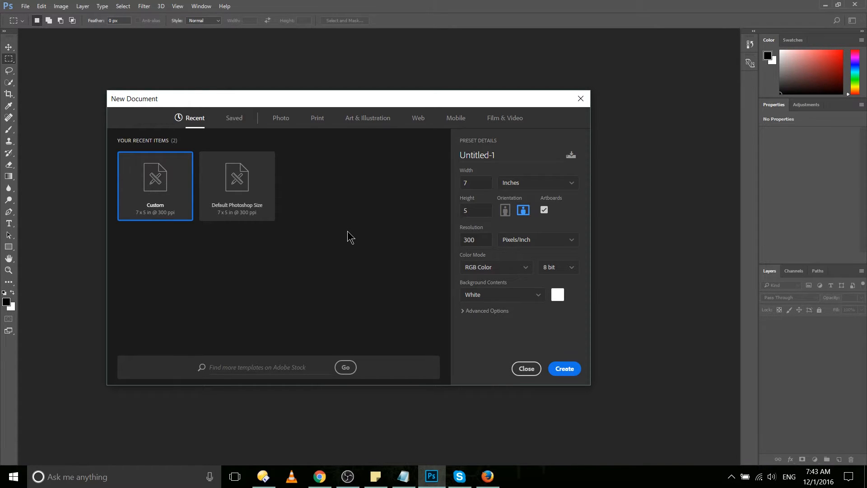
{"action": "mouse_move", "coordinate": [354, 205]}
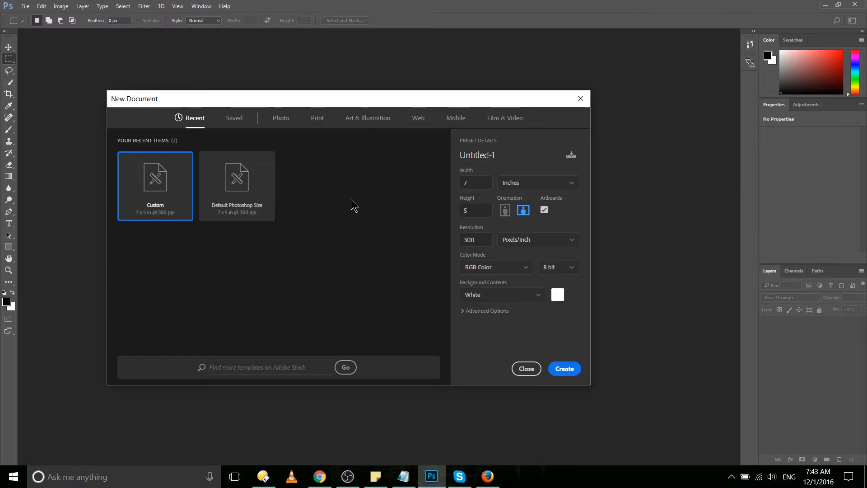
{"action": "mouse_move", "coordinate": [280, 118]}
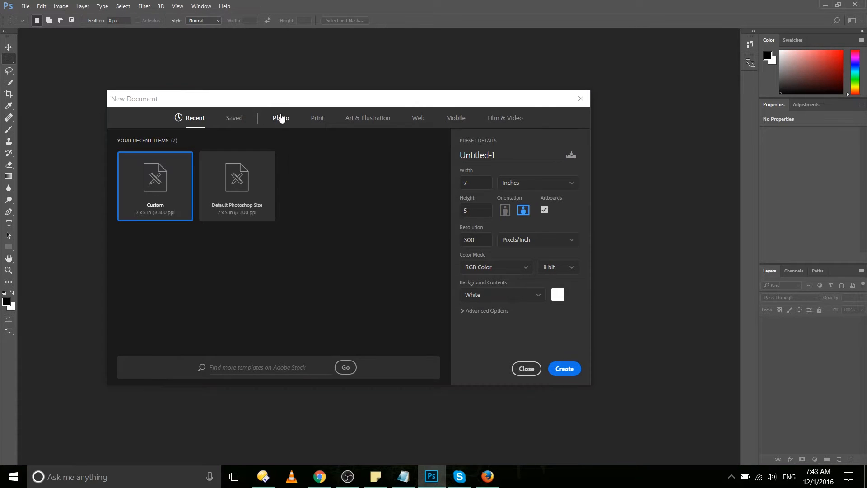
Browse the Photo, Print, Art & Illustration, Film & Video and Saved preset categories, returning to Recent
{"action": "left_click", "coordinate": [280, 117]}
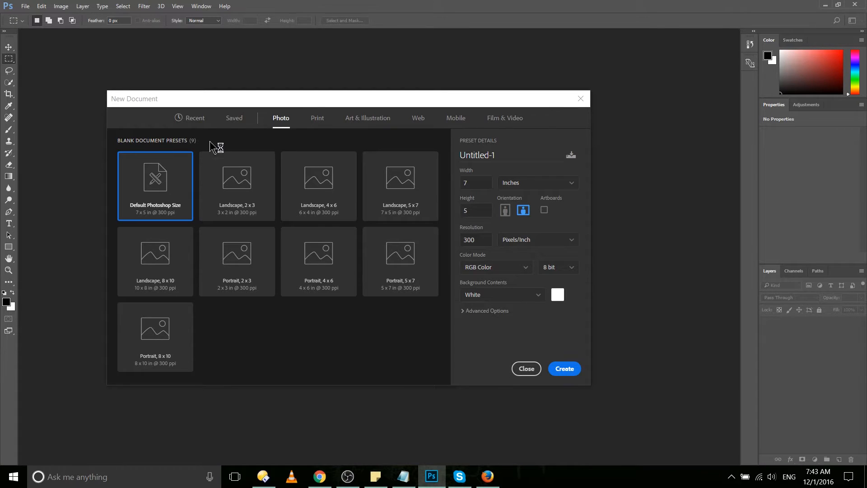
{"action": "mouse_move", "coordinate": [247, 139]}
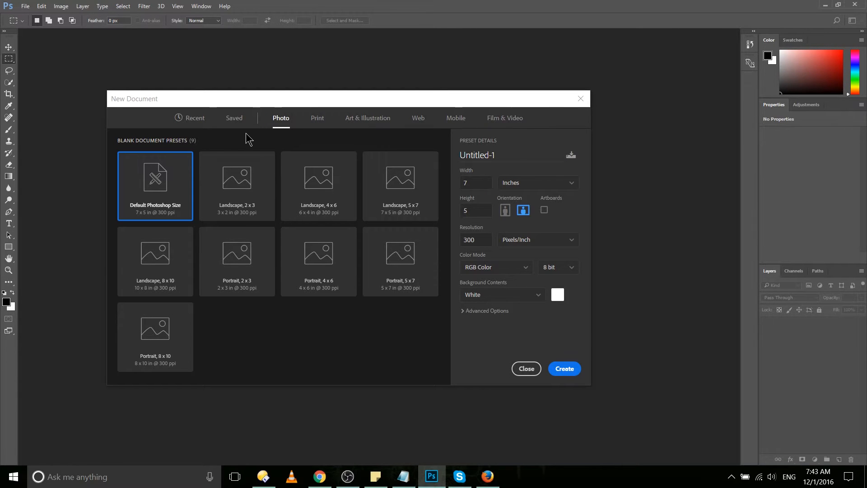
{"action": "left_click", "coordinate": [317, 117]}
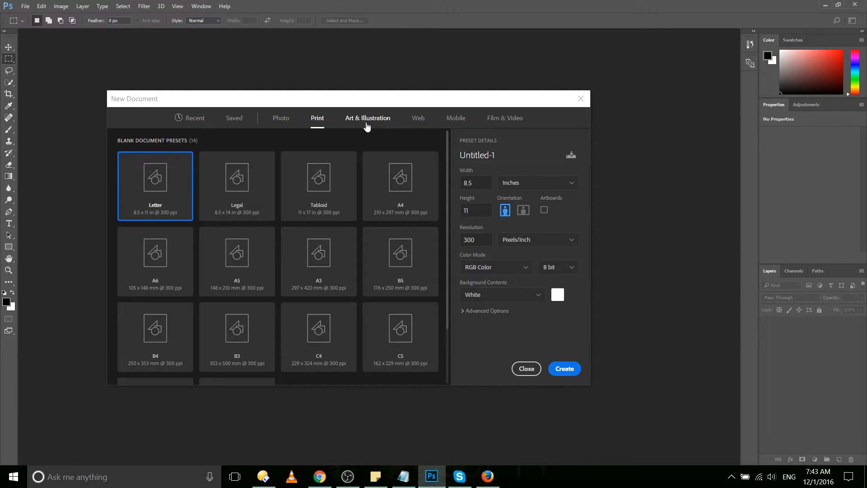
{"action": "left_click", "coordinate": [368, 117]}
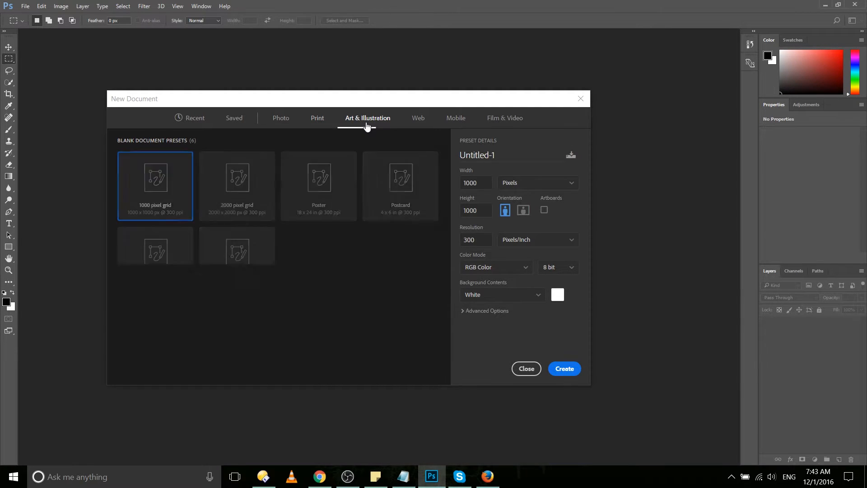
{"action": "mouse_move", "coordinate": [319, 188]}
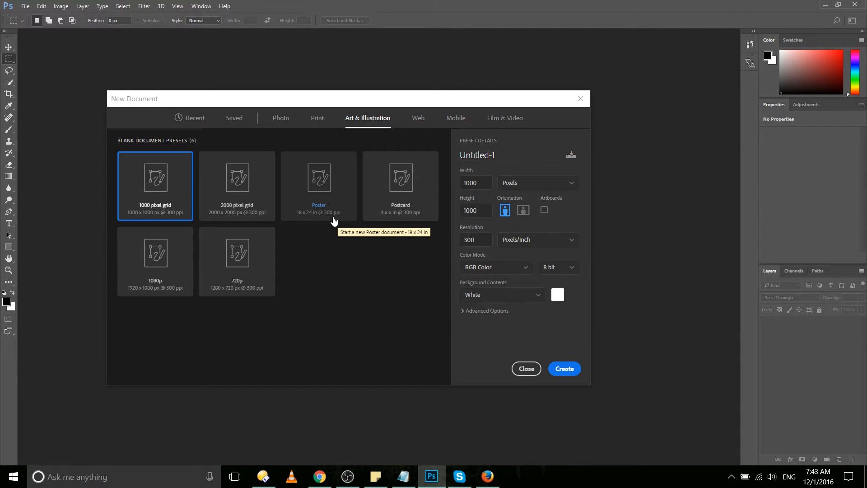
{"action": "mouse_move", "coordinate": [514, 117]}
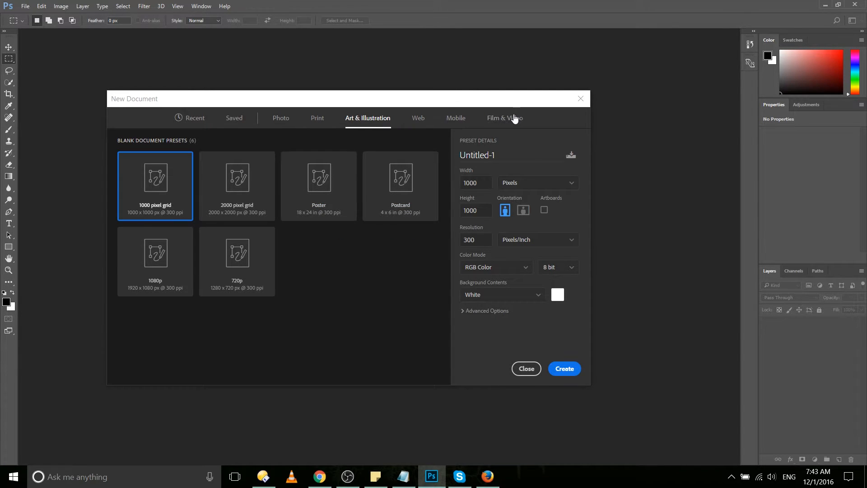
{"action": "left_click", "coordinate": [504, 117]}
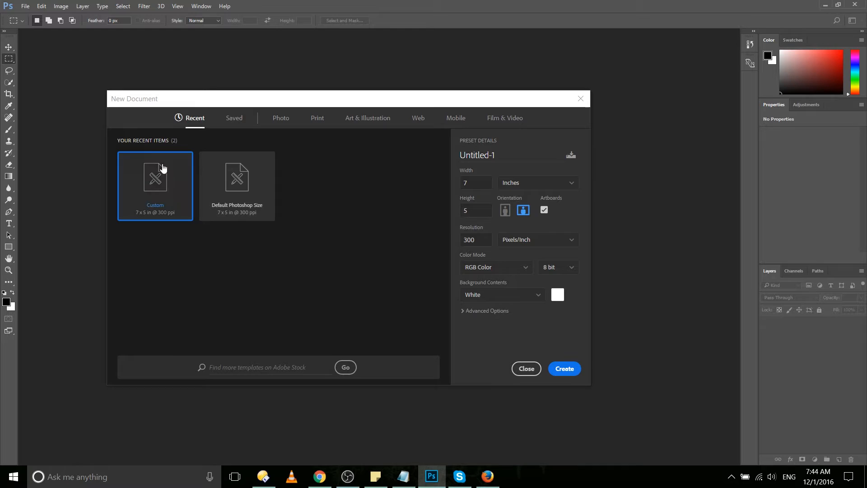
{"action": "mouse_move", "coordinate": [190, 265]}
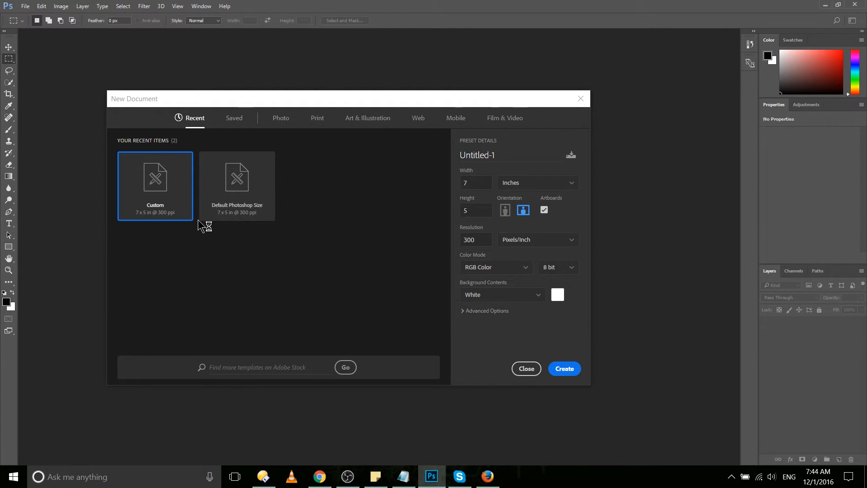
{"action": "left_click", "coordinate": [234, 117]}
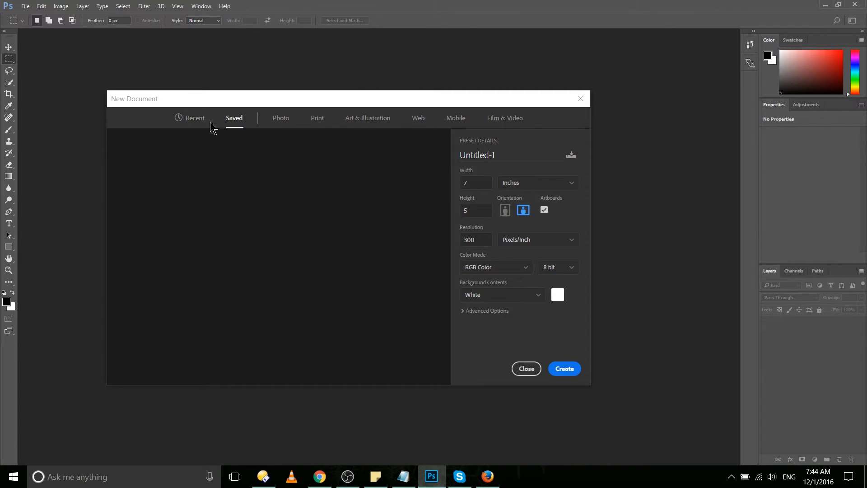
{"action": "left_click", "coordinate": [195, 118]}
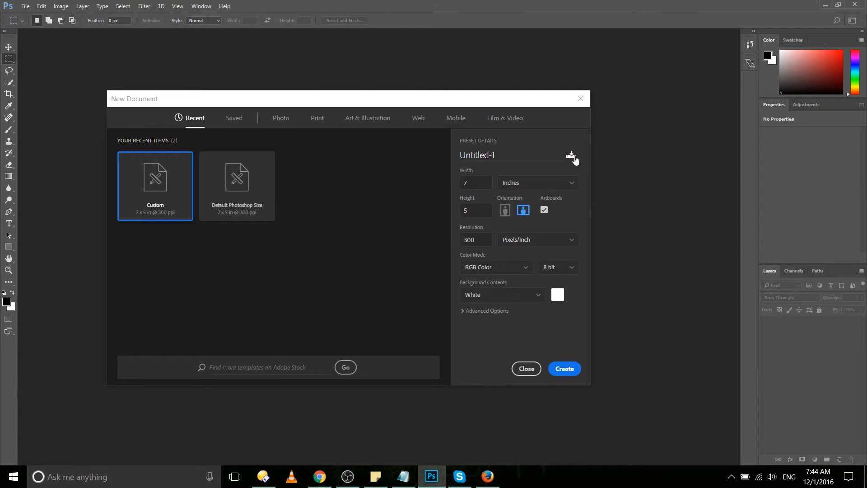
{"action": "left_click", "coordinate": [571, 156]}
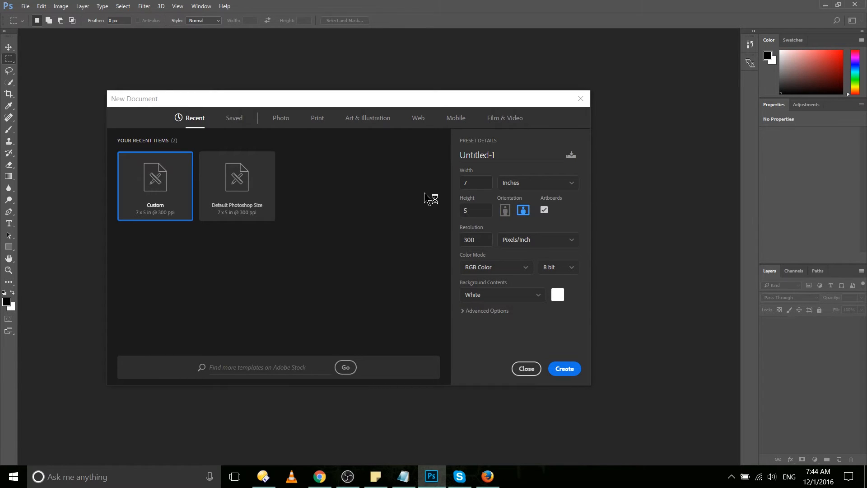
{"action": "mouse_move", "coordinate": [452, 194]}
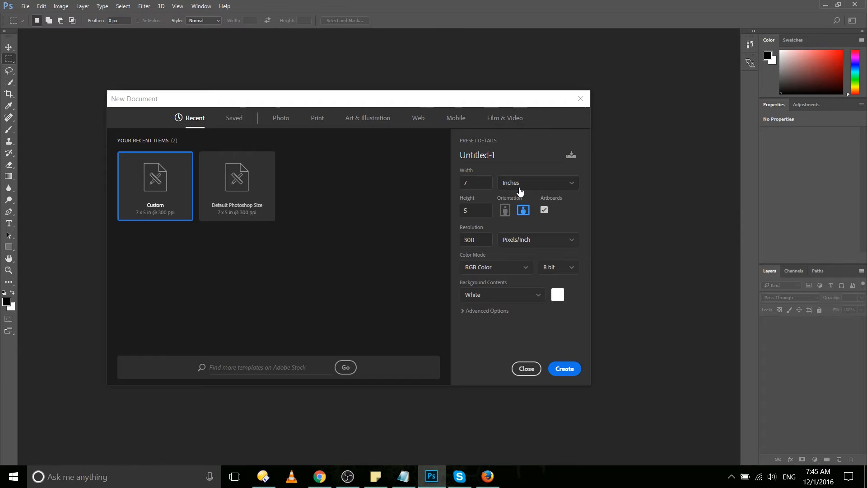
Measure the document size in pixels, giving 2100 by 1500 at 300 ppi
{"action": "left_click", "coordinate": [537, 183]}
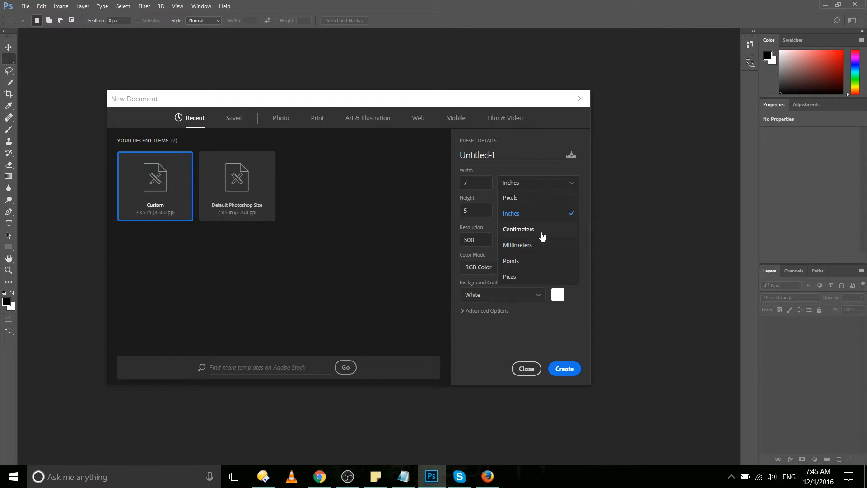
{"action": "mouse_move", "coordinate": [547, 235]}
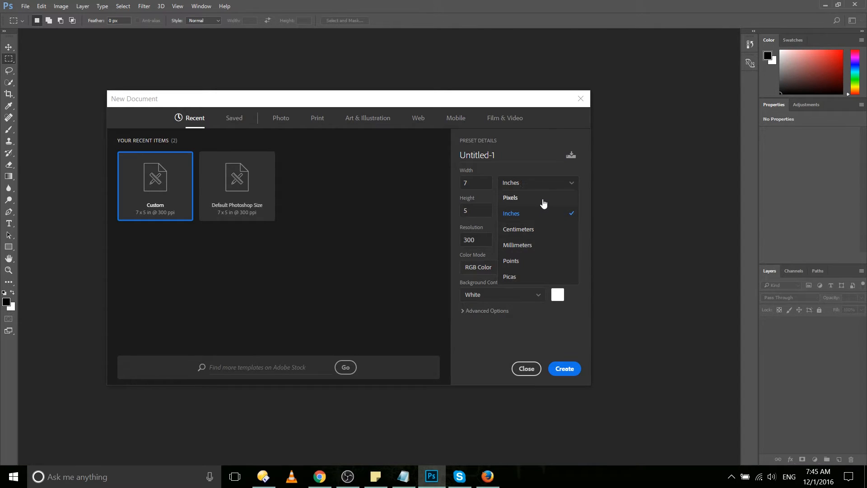
{"action": "mouse_move", "coordinate": [546, 238]}
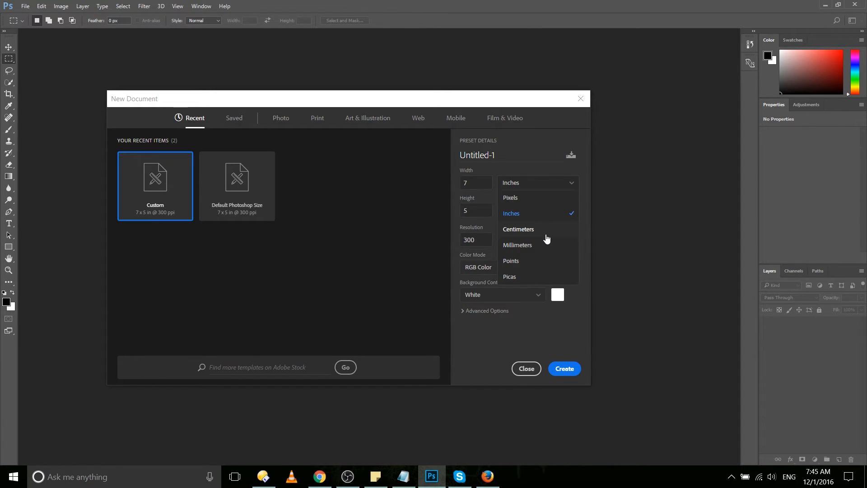
{"action": "left_click", "coordinate": [510, 198]}
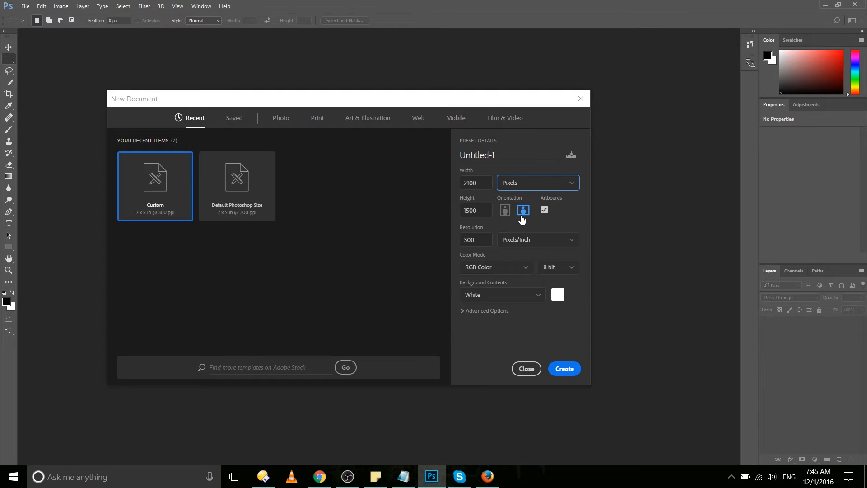
{"action": "left_click", "coordinate": [504, 209]}
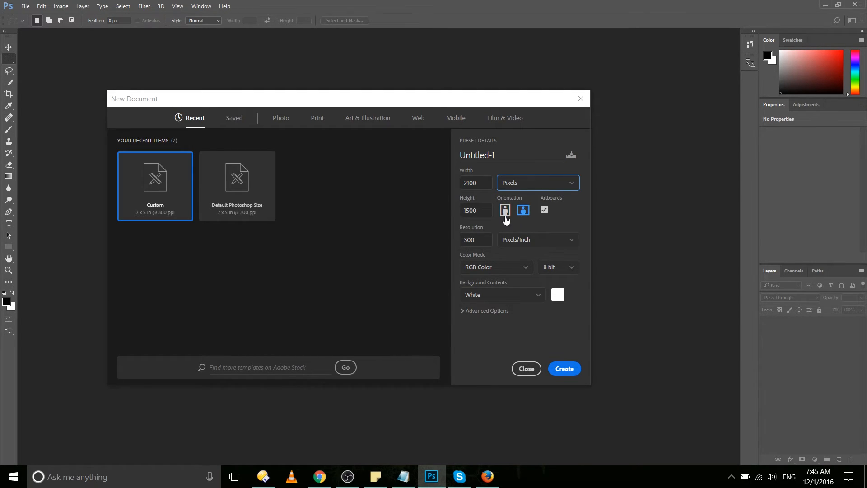
{"action": "left_click", "coordinate": [504, 210]}
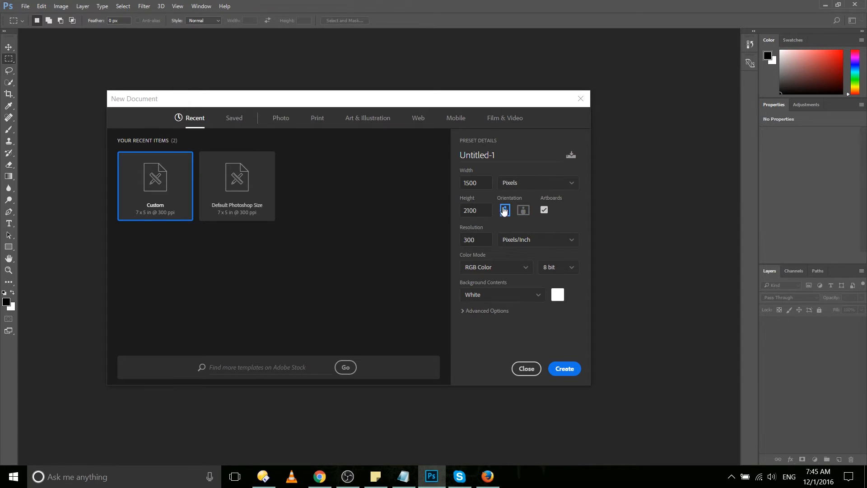
{"action": "left_click", "coordinate": [523, 210]}
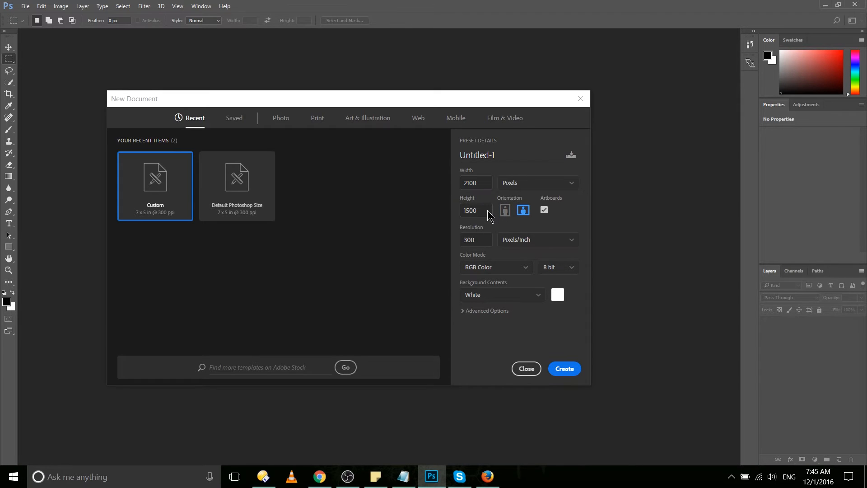
{"action": "left_click", "coordinate": [476, 182]}
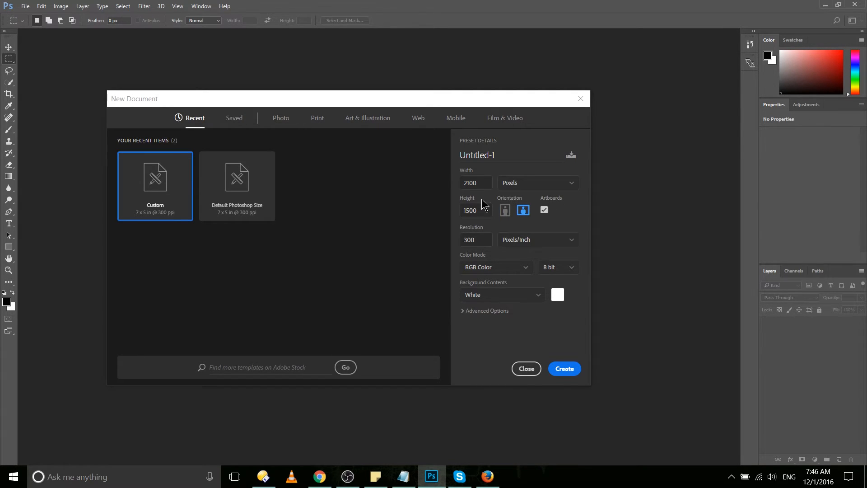
{"action": "left_click", "coordinate": [474, 211]}
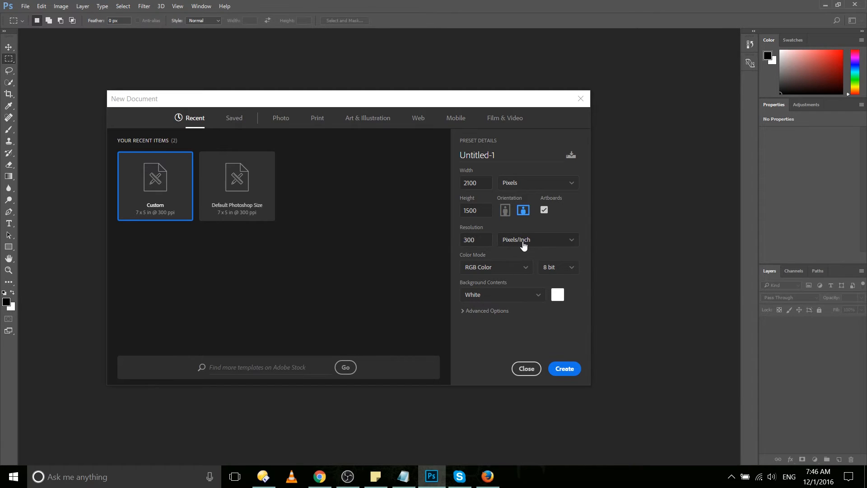
{"action": "left_click", "coordinate": [536, 239]}
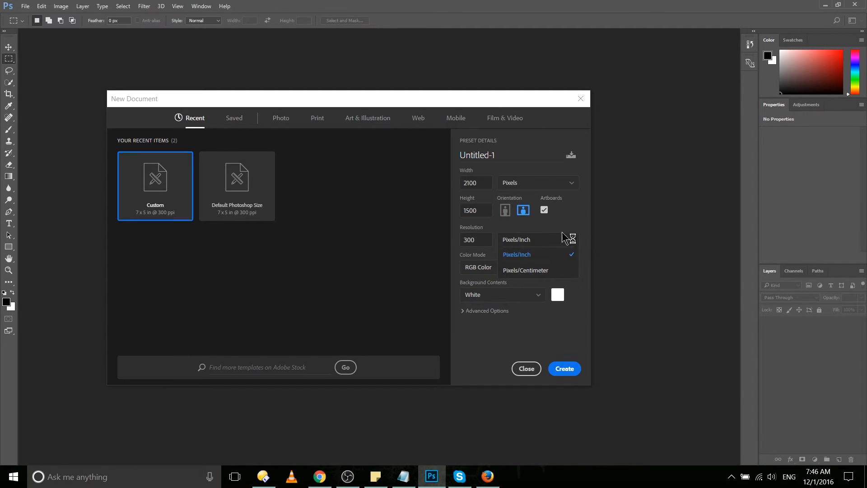
{"action": "left_click", "coordinate": [516, 254]}
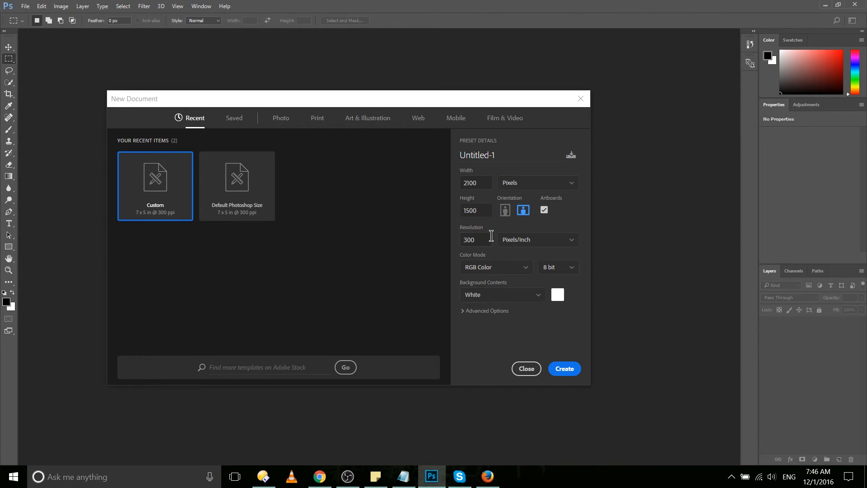
{"action": "mouse_move", "coordinate": [495, 243]}
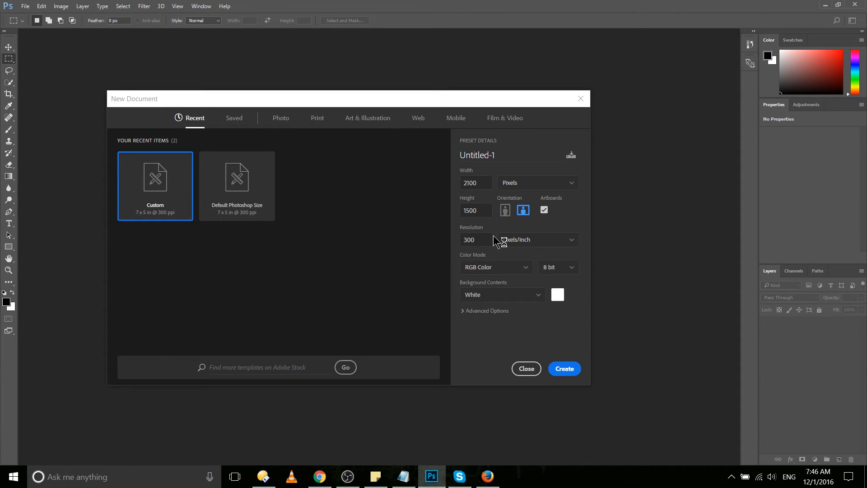
{"action": "mouse_move", "coordinate": [474, 255]}
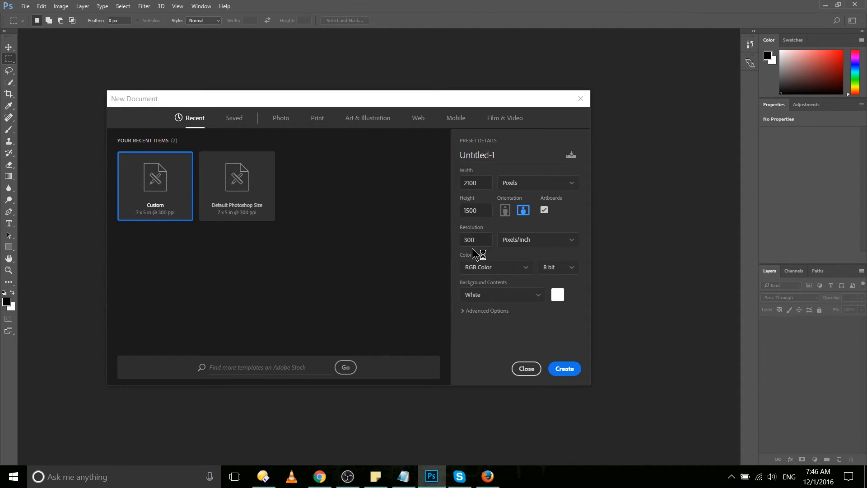
{"action": "left_click", "coordinate": [475, 239]}
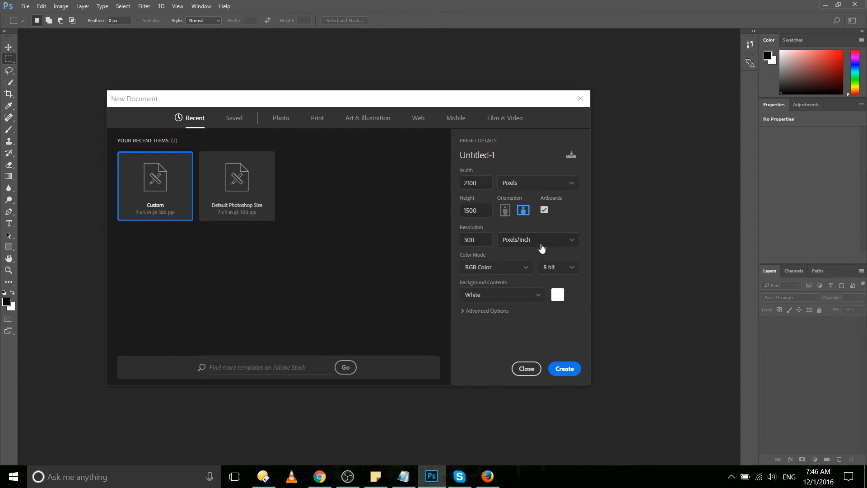
{"action": "mouse_move", "coordinate": [544, 243]}
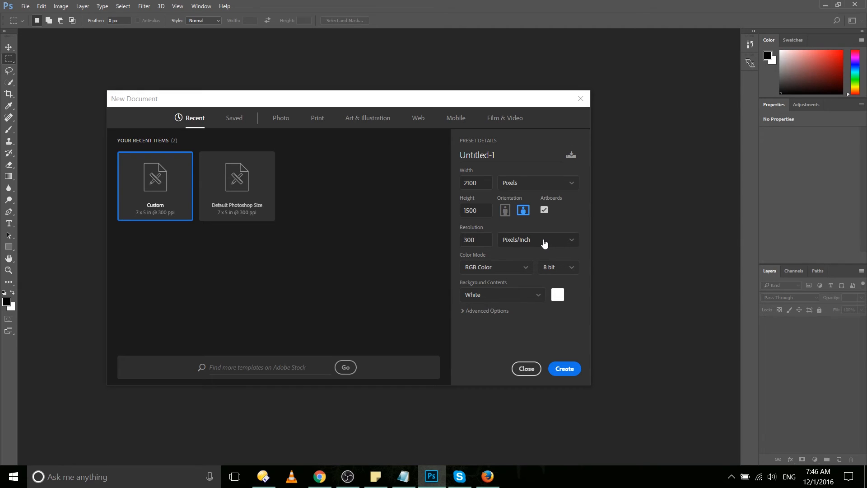
{"action": "mouse_move", "coordinate": [523, 209]}
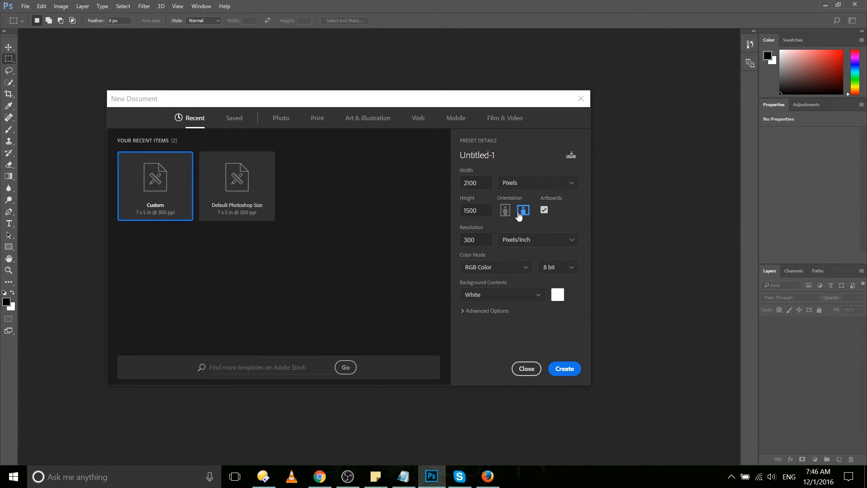
{"action": "left_click", "coordinate": [474, 182]}
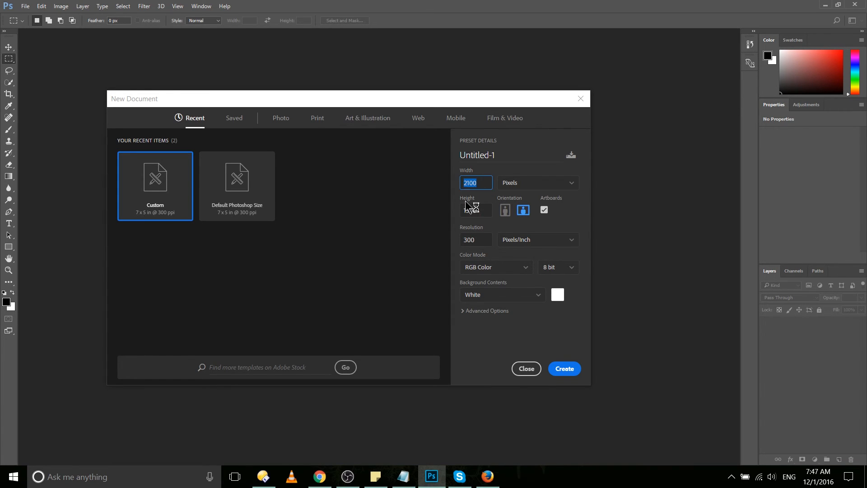
{"action": "type", "text": "1500"}
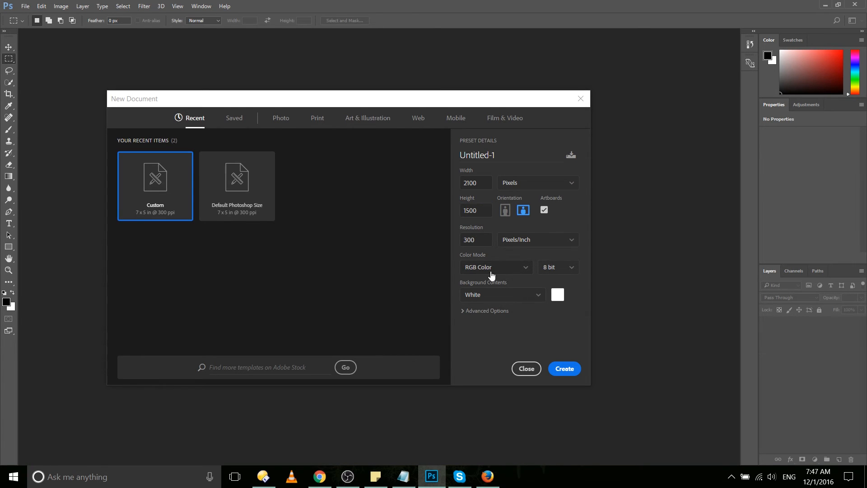
Review bit depth and colour mode, keeping 8 bit and RGB Color
{"action": "left_click", "coordinate": [558, 268]}
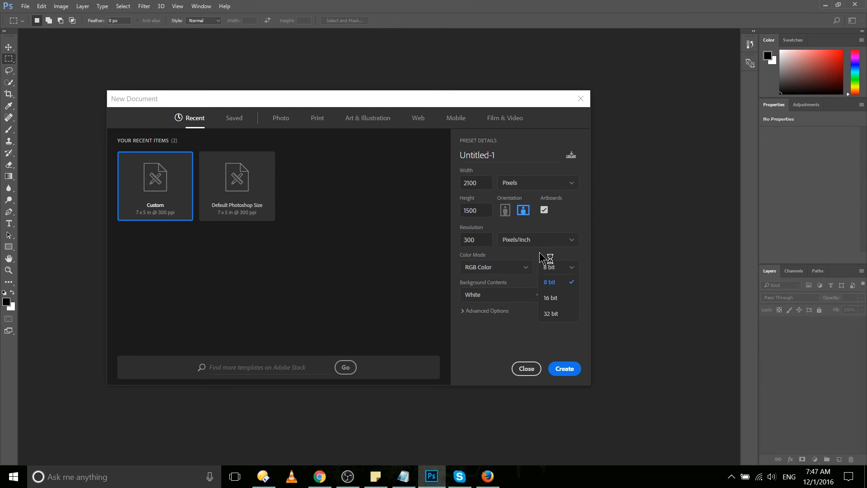
{"action": "left_click", "coordinate": [495, 267]}
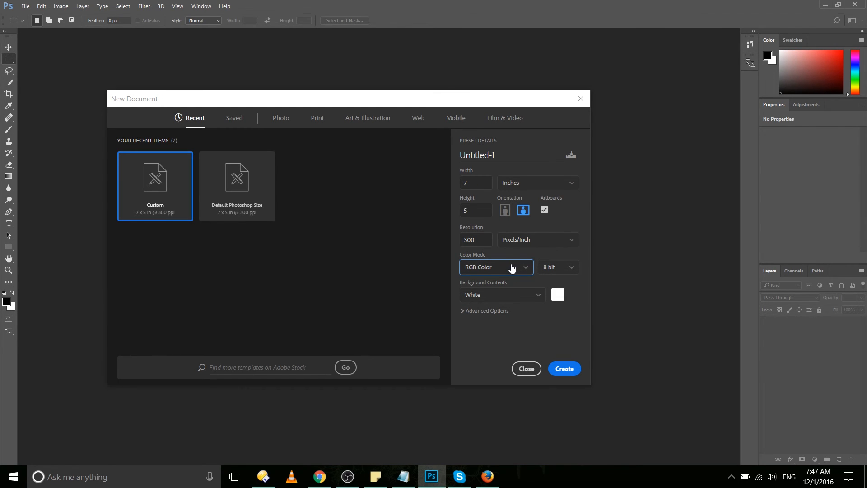
{"action": "left_click", "coordinate": [496, 267]}
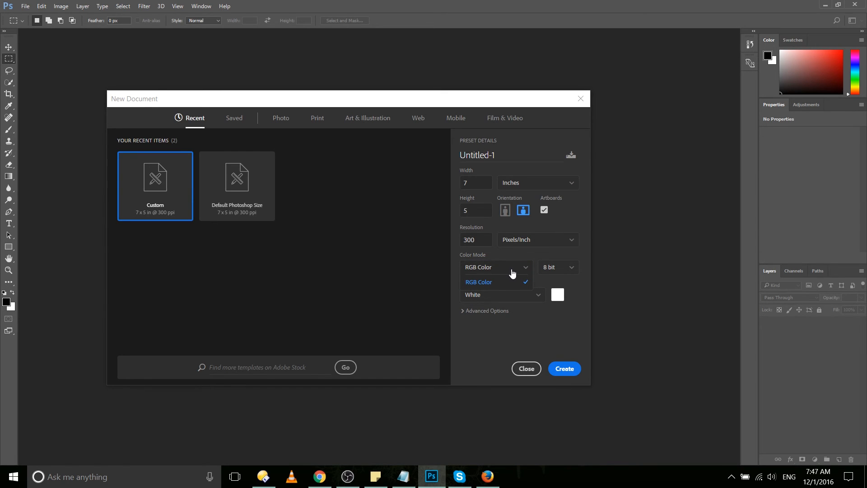
{"action": "left_click", "coordinate": [477, 282]}
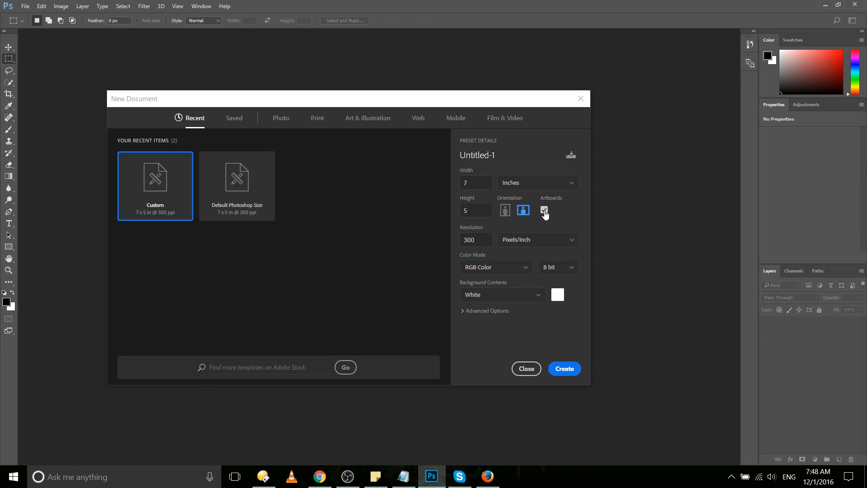
Turn off Artboards and keep RGB Color as the colour mode
{"action": "left_click", "coordinate": [494, 267]}
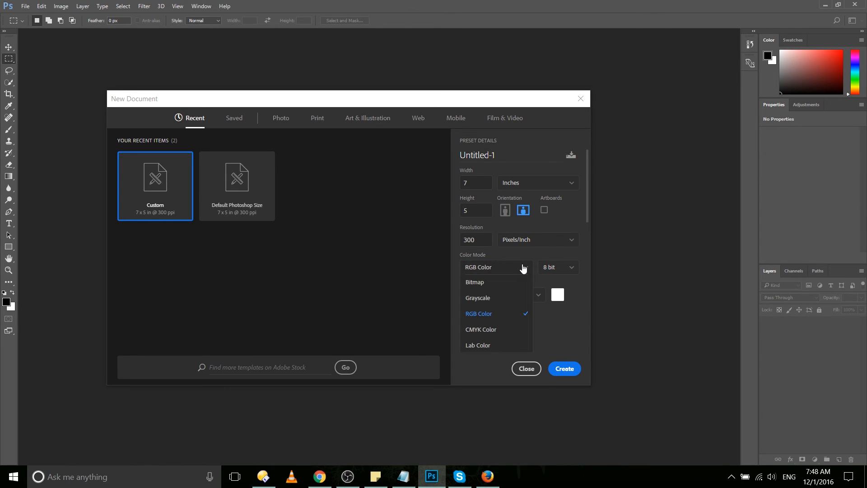
{"action": "mouse_move", "coordinate": [518, 299]}
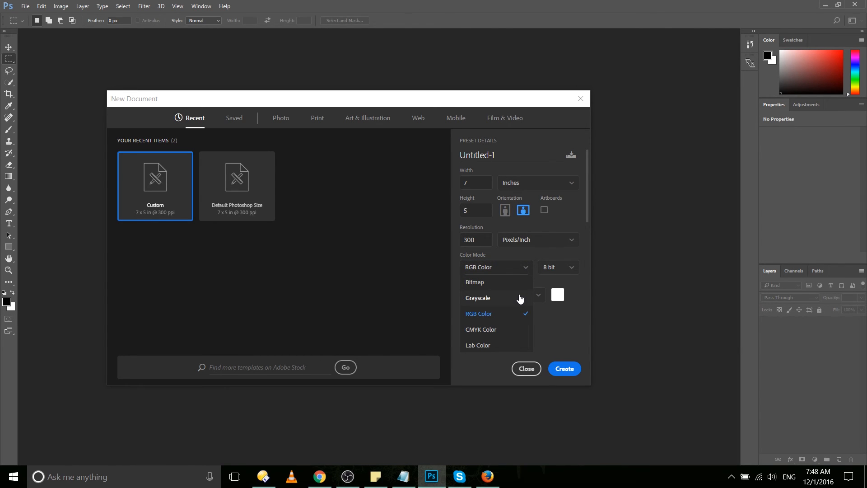
{"action": "mouse_move", "coordinate": [509, 330]}
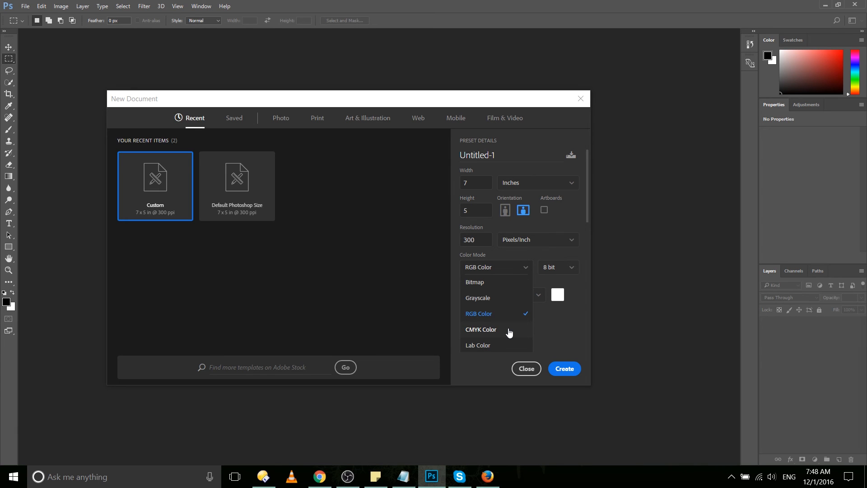
{"action": "mouse_move", "coordinate": [509, 350]}
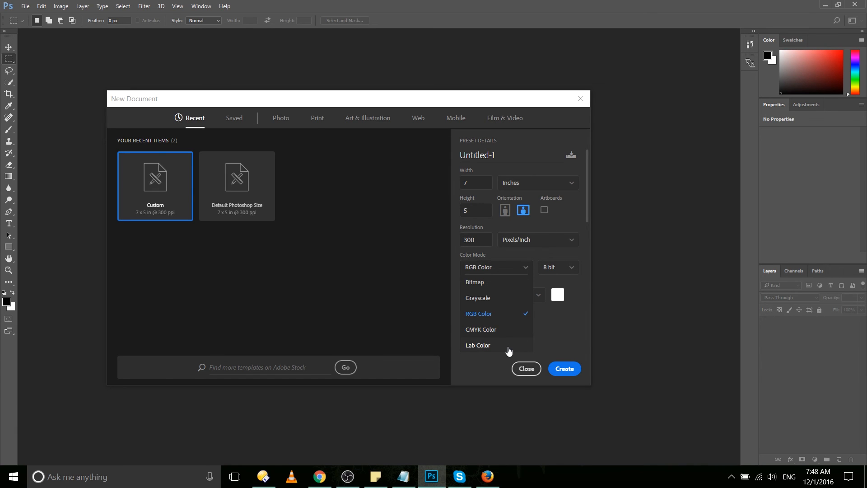
{"action": "left_click", "coordinate": [500, 295]}
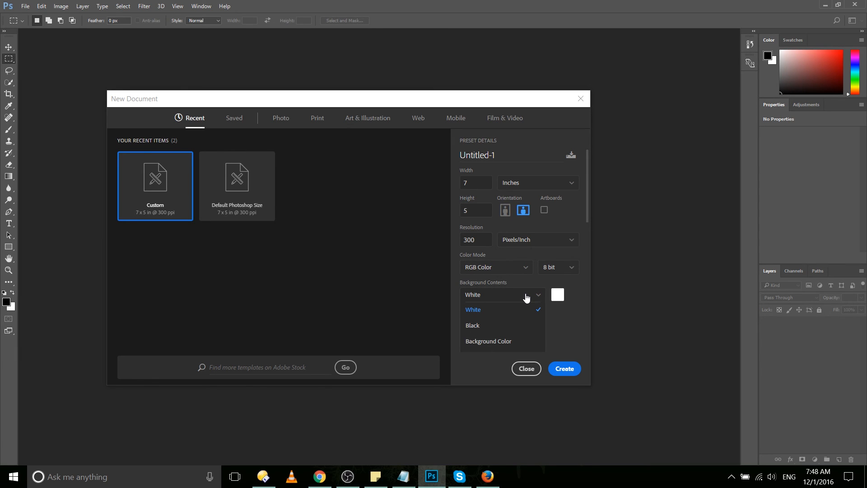
{"action": "mouse_move", "coordinate": [507, 343]}
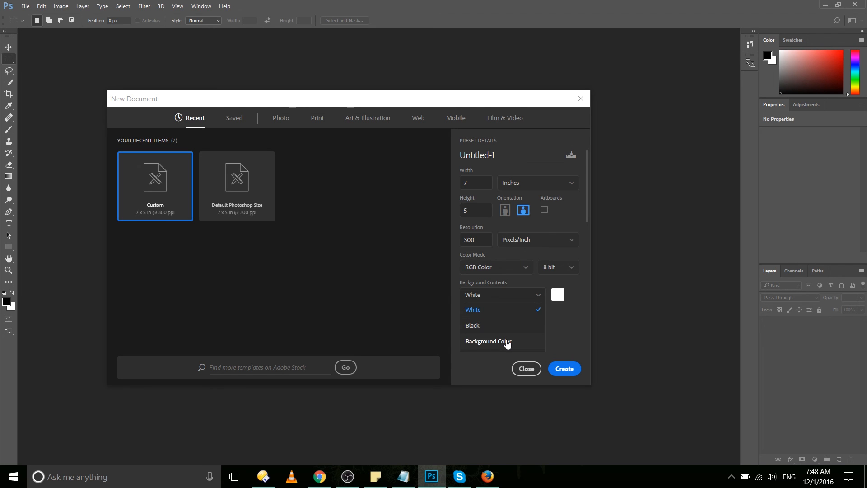
Set Background Contents to Background Color instead of White
{"action": "left_click", "coordinate": [488, 341]}
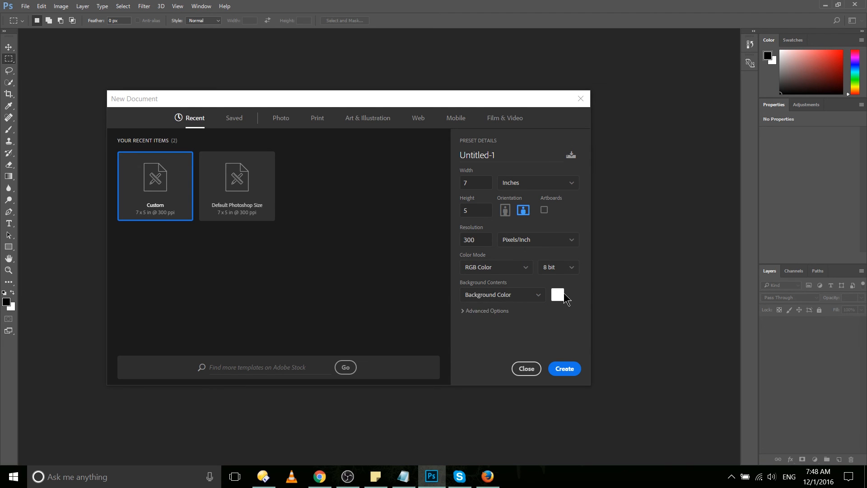
Try red shades in the Color Picker for the background, then cancel to keep white
{"action": "left_click", "coordinate": [557, 294]}
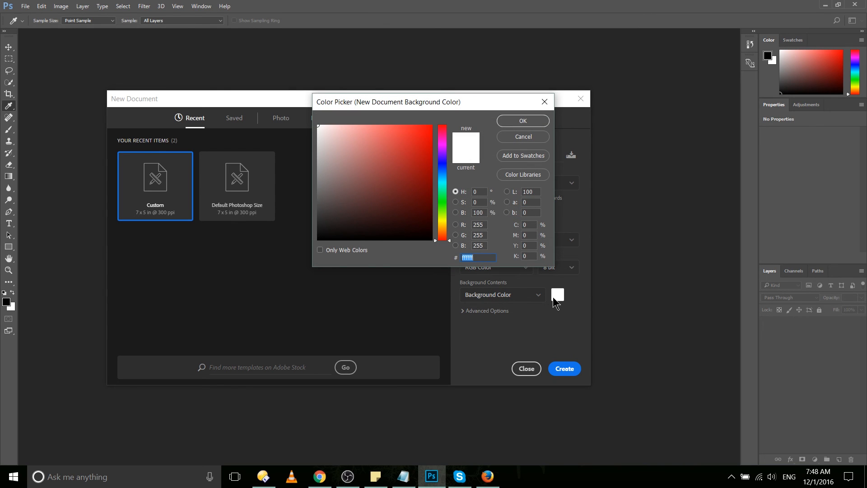
{"action": "left_click", "coordinate": [384, 172]}
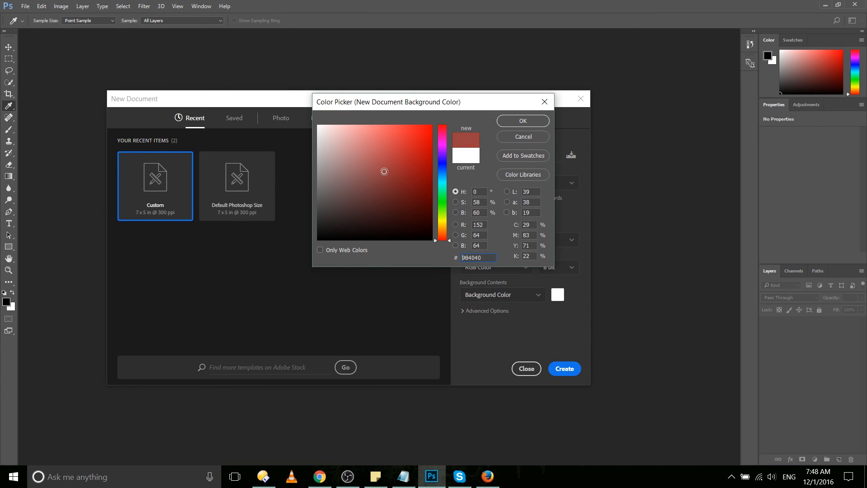
{"action": "left_click", "coordinate": [396, 164]}
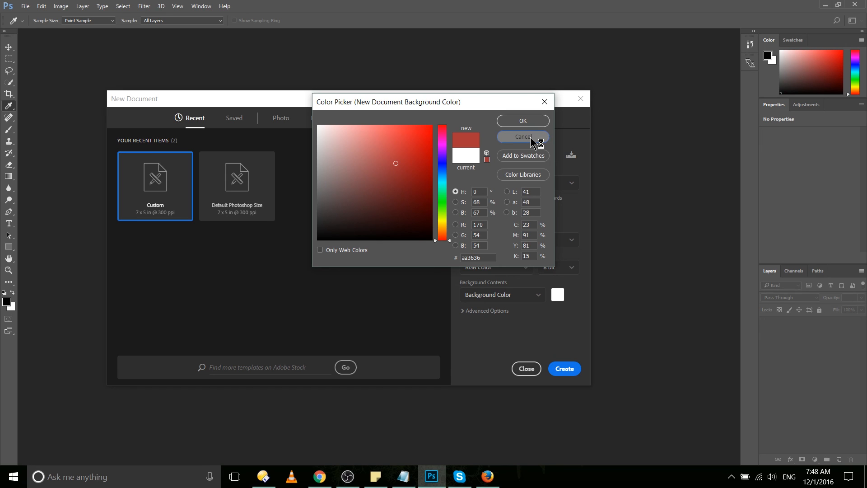
{"action": "left_click", "coordinate": [521, 136]}
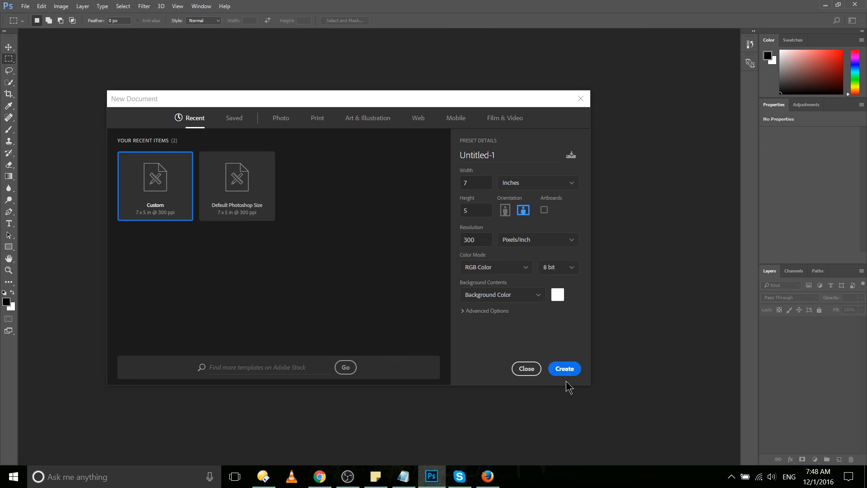
Create the 7 × 5 in, 300 ppi RGB document as Untitled-1
{"action": "left_click", "coordinate": [564, 369]}
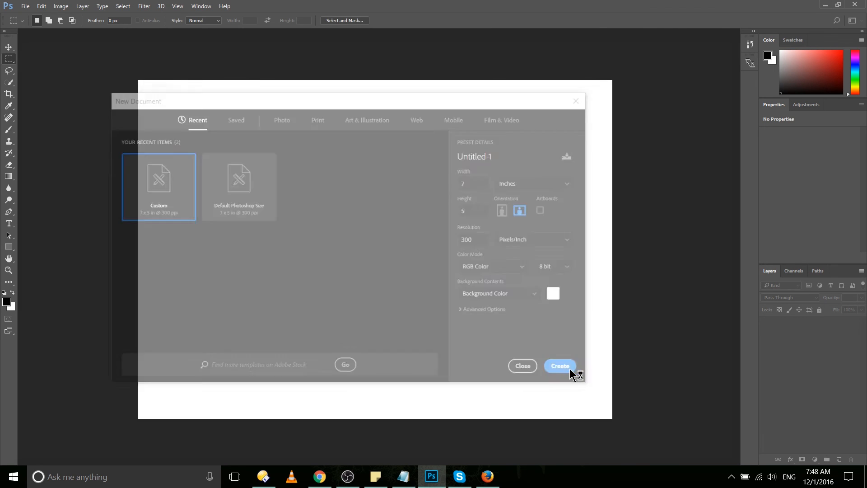
{"action": "left_click", "coordinate": [559, 366]}
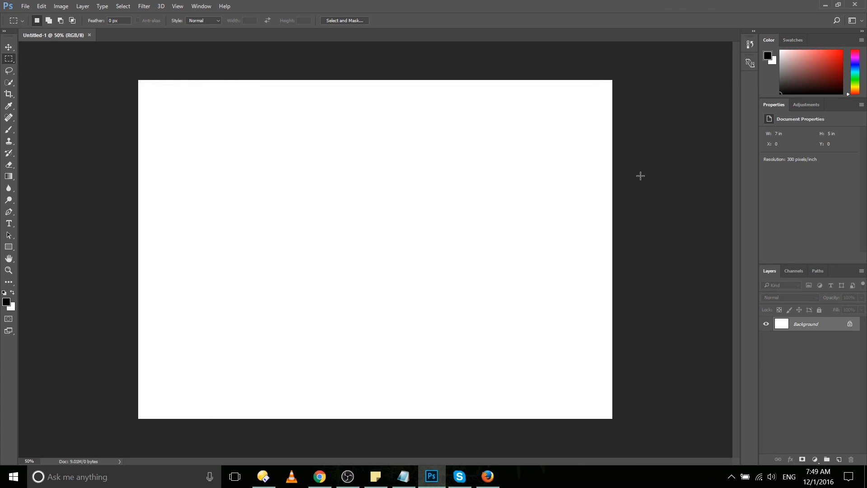